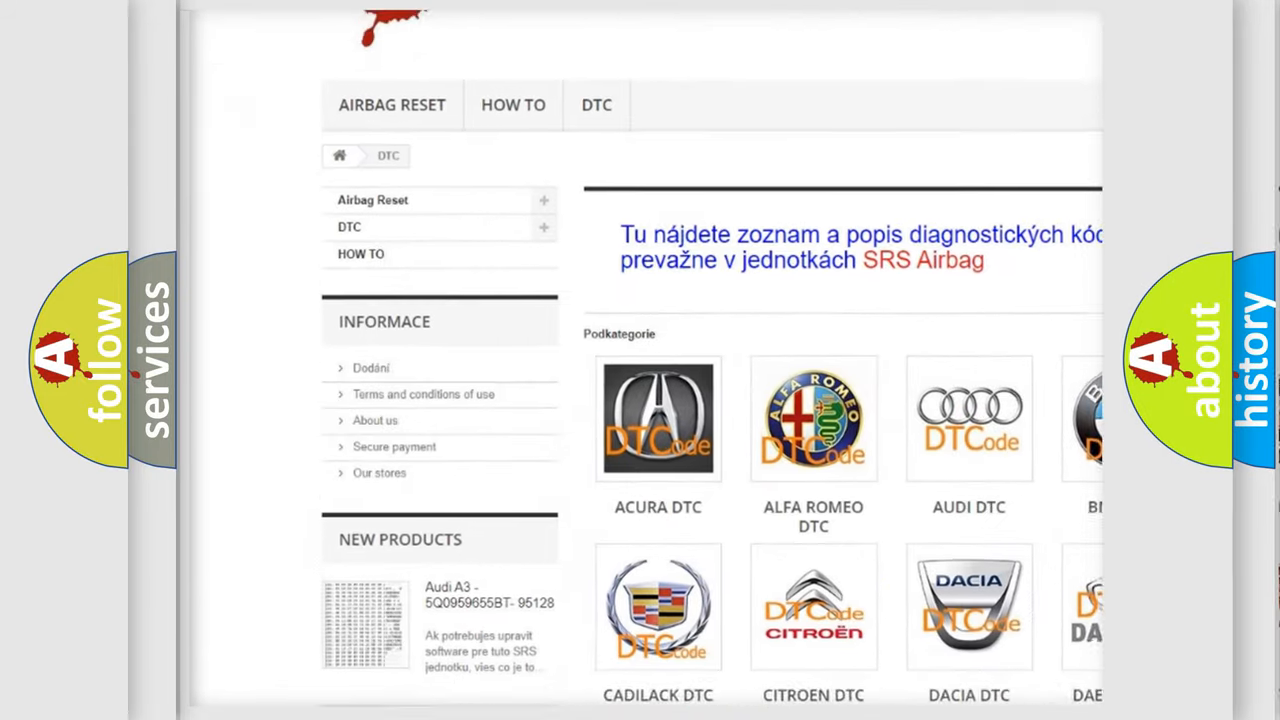
# Step: Scroll the airbagreset.sk DTC page past the manufacturer logos to the B-series code list
pyautogui.scroll(-3)
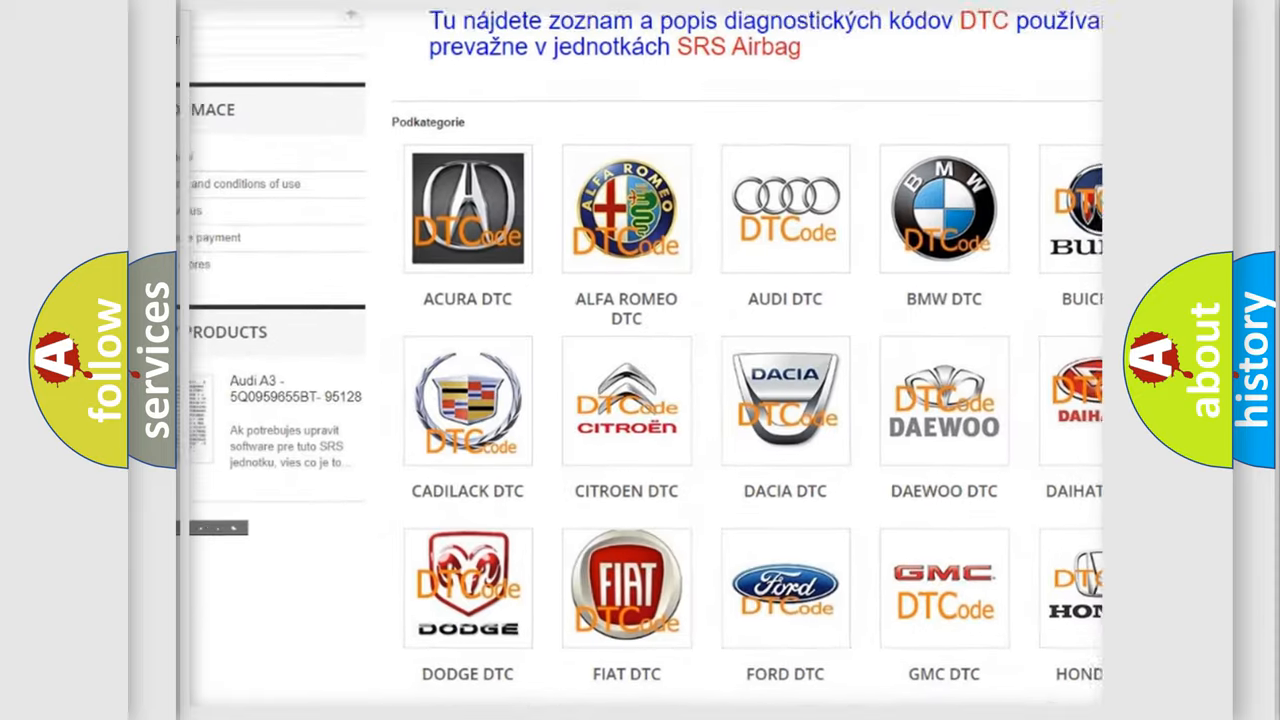
pyautogui.scroll(-3)
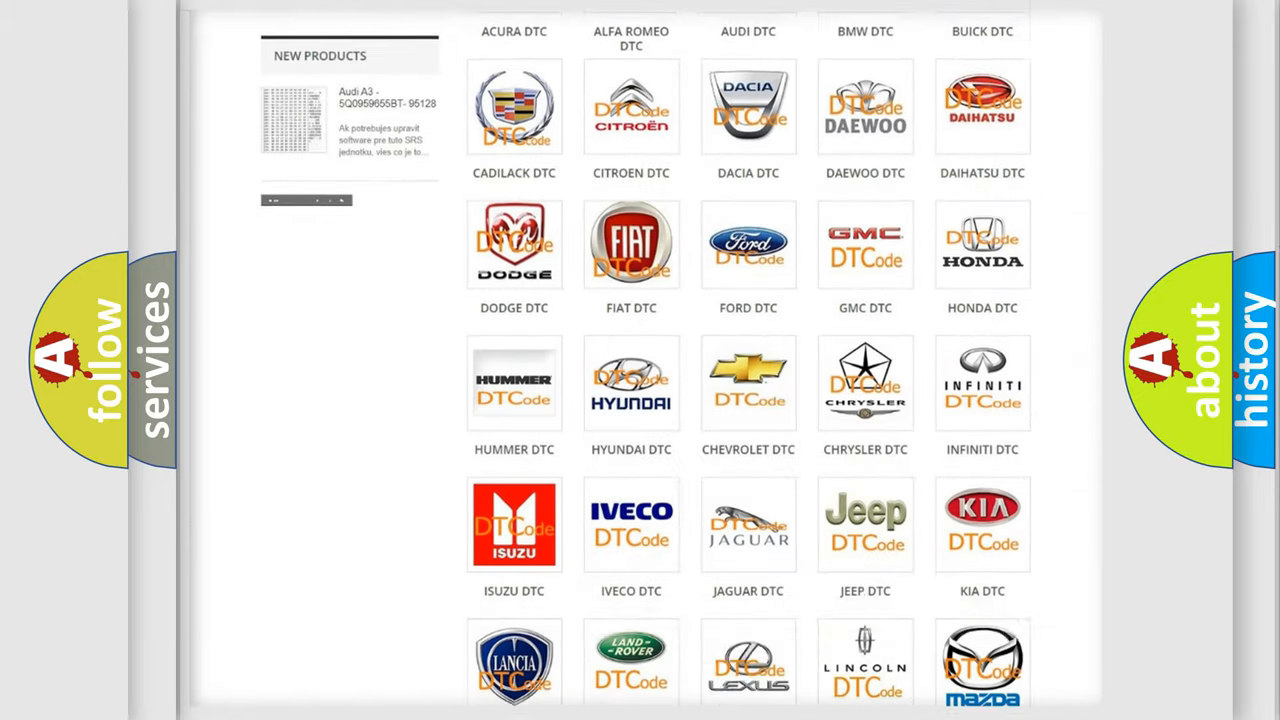
pyautogui.scroll(-3)
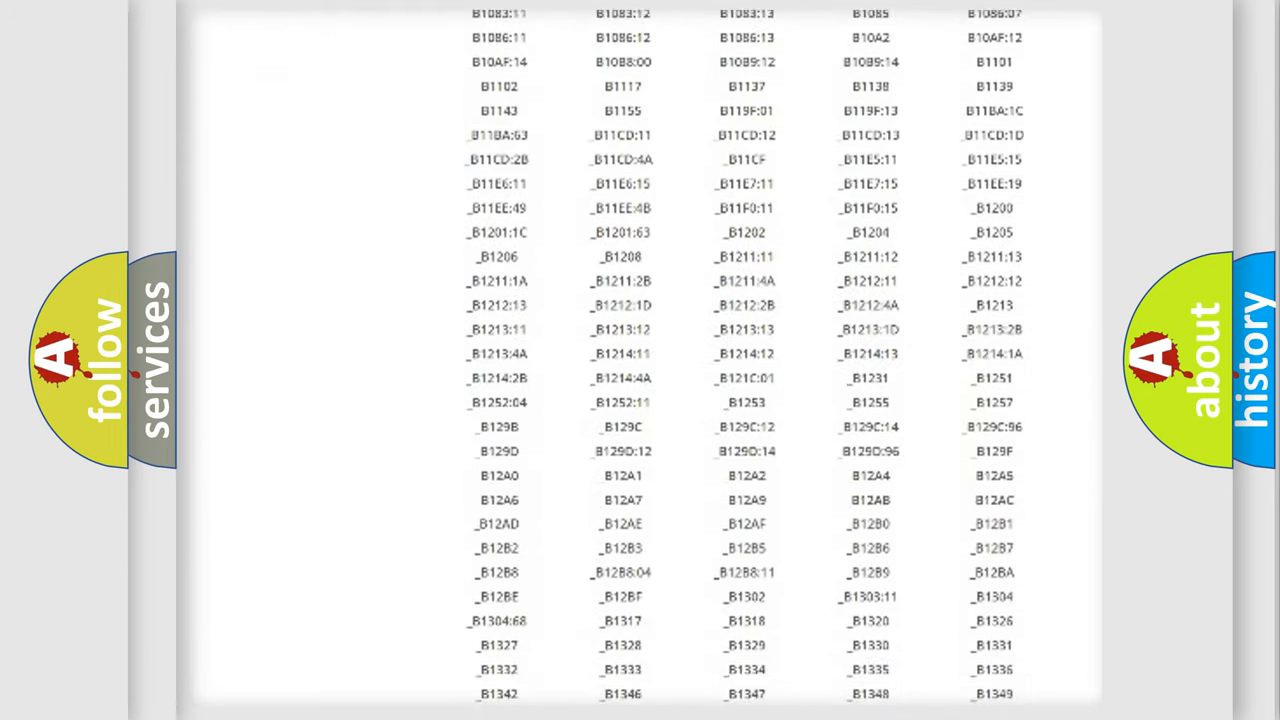
pyautogui.scroll(-3)
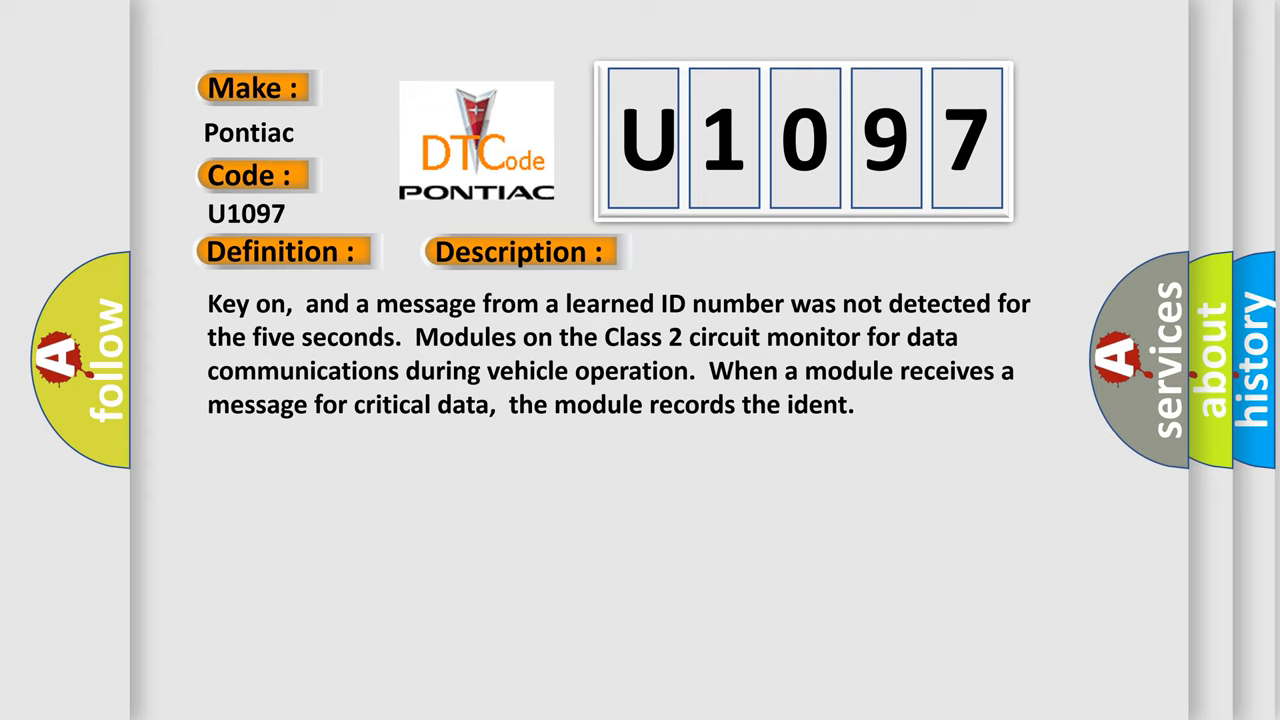
# Step: Advance the U1097 slide to reveal the Cause section listing circuit and module faults
pyautogui.click(732, 251)
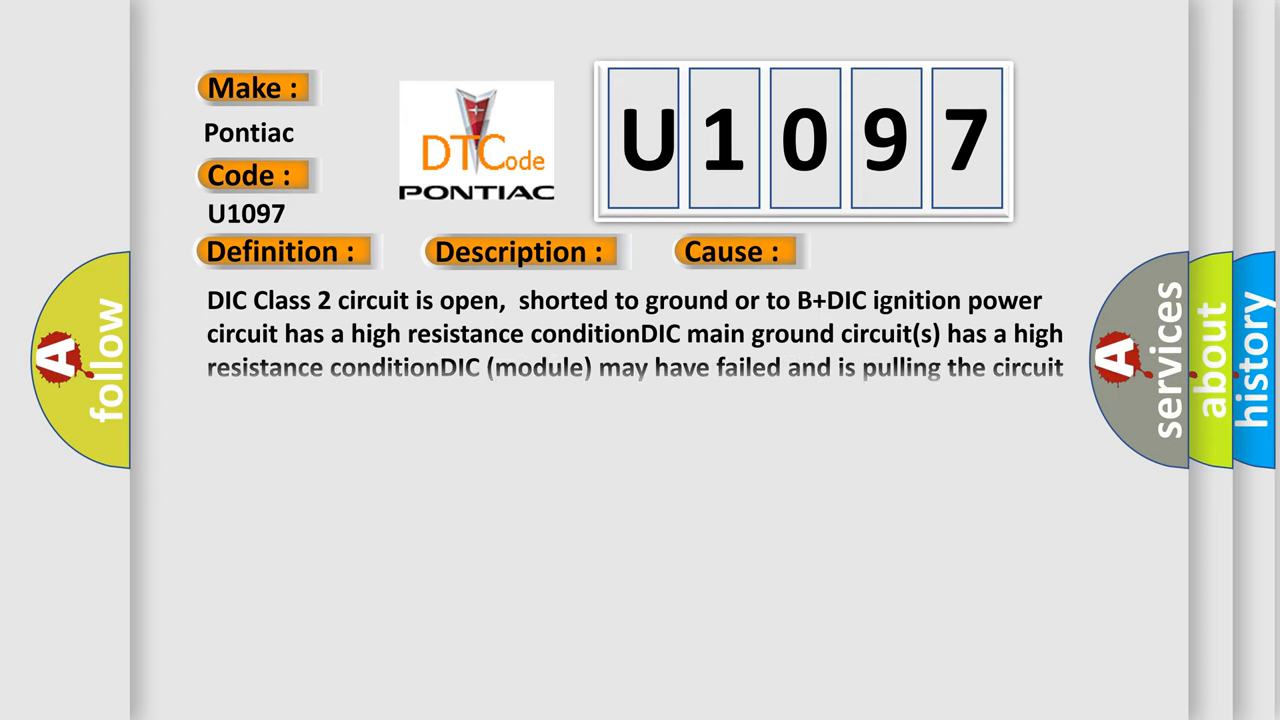